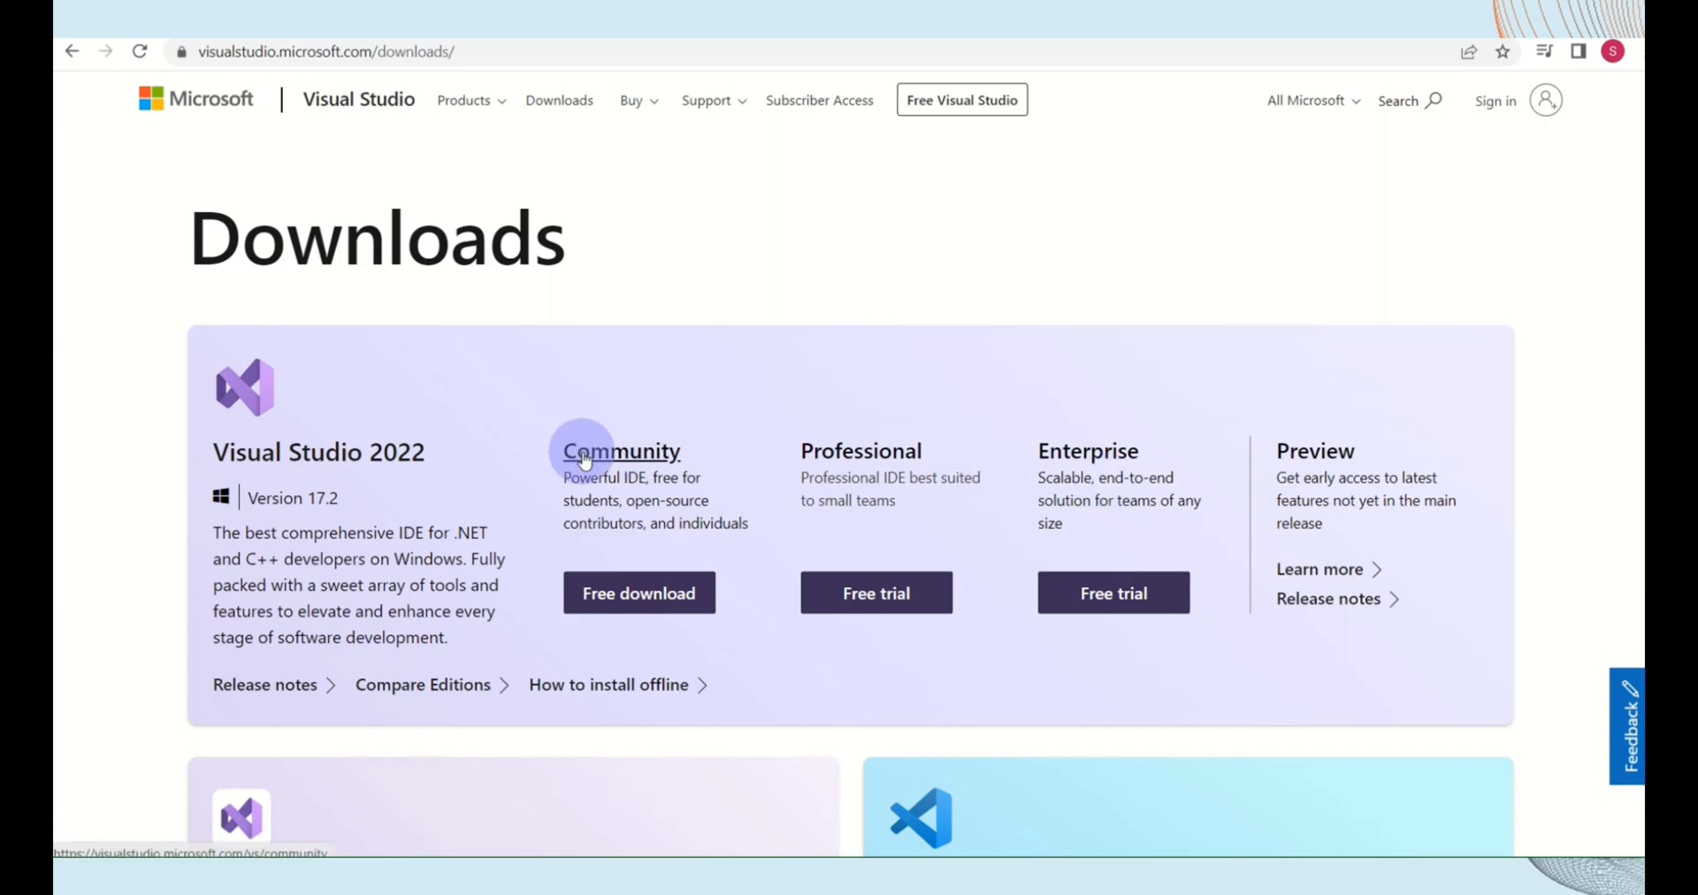
Start the free download of Visual Studio 2022 Community from the downloads page
{"action": "left_click", "coordinate": [639, 593]}
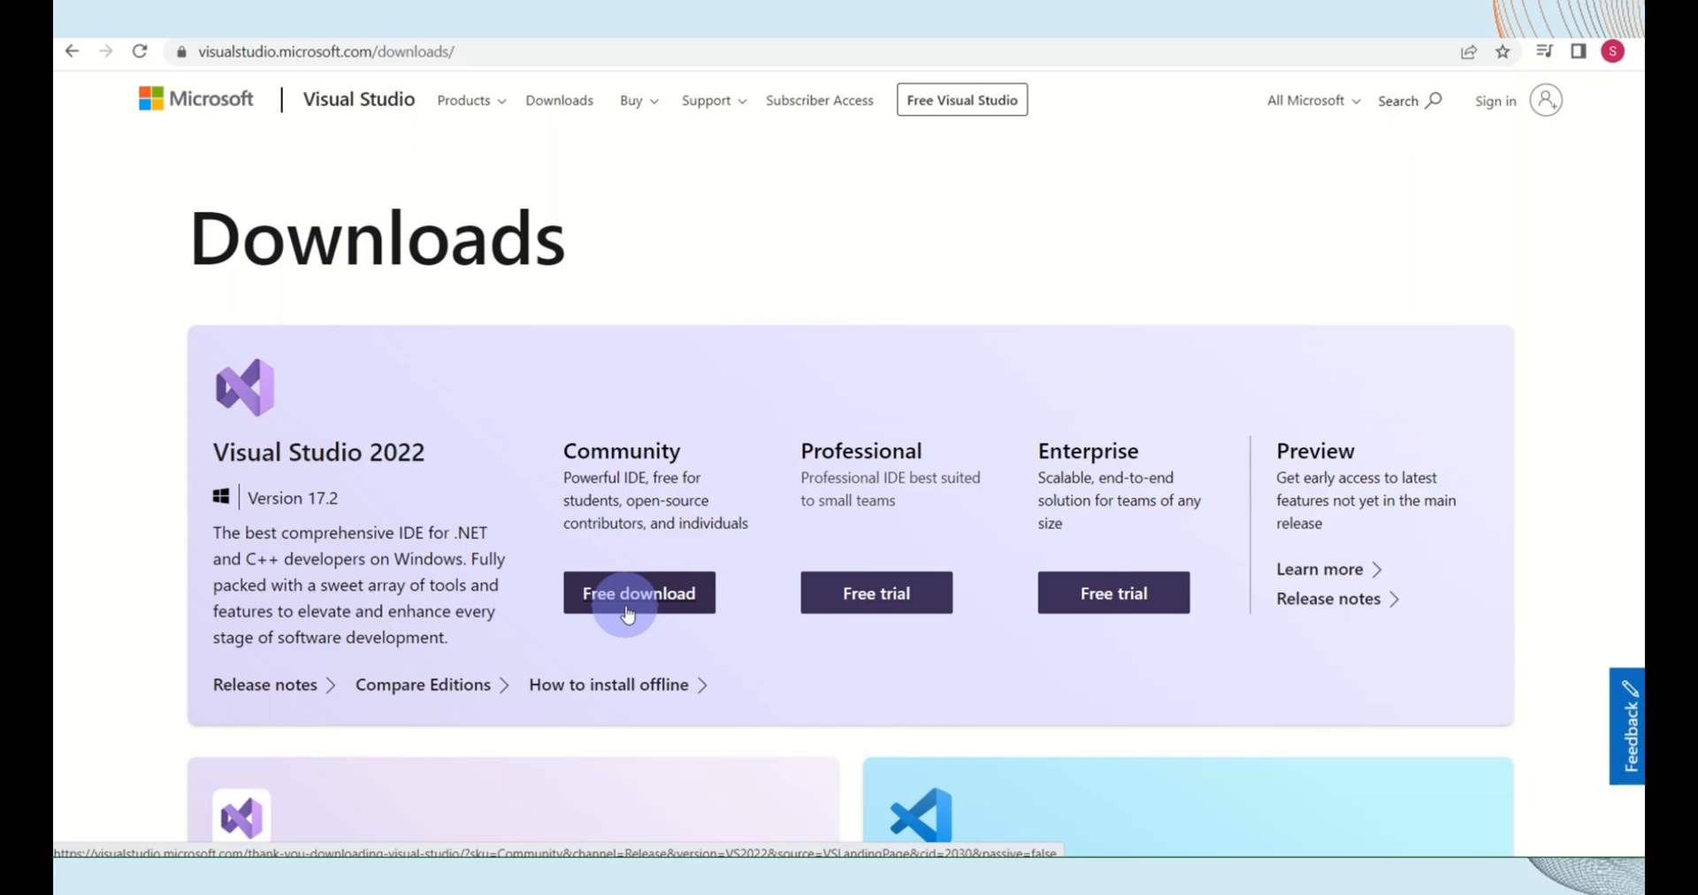
{"action": "left_click", "coordinate": [639, 593]}
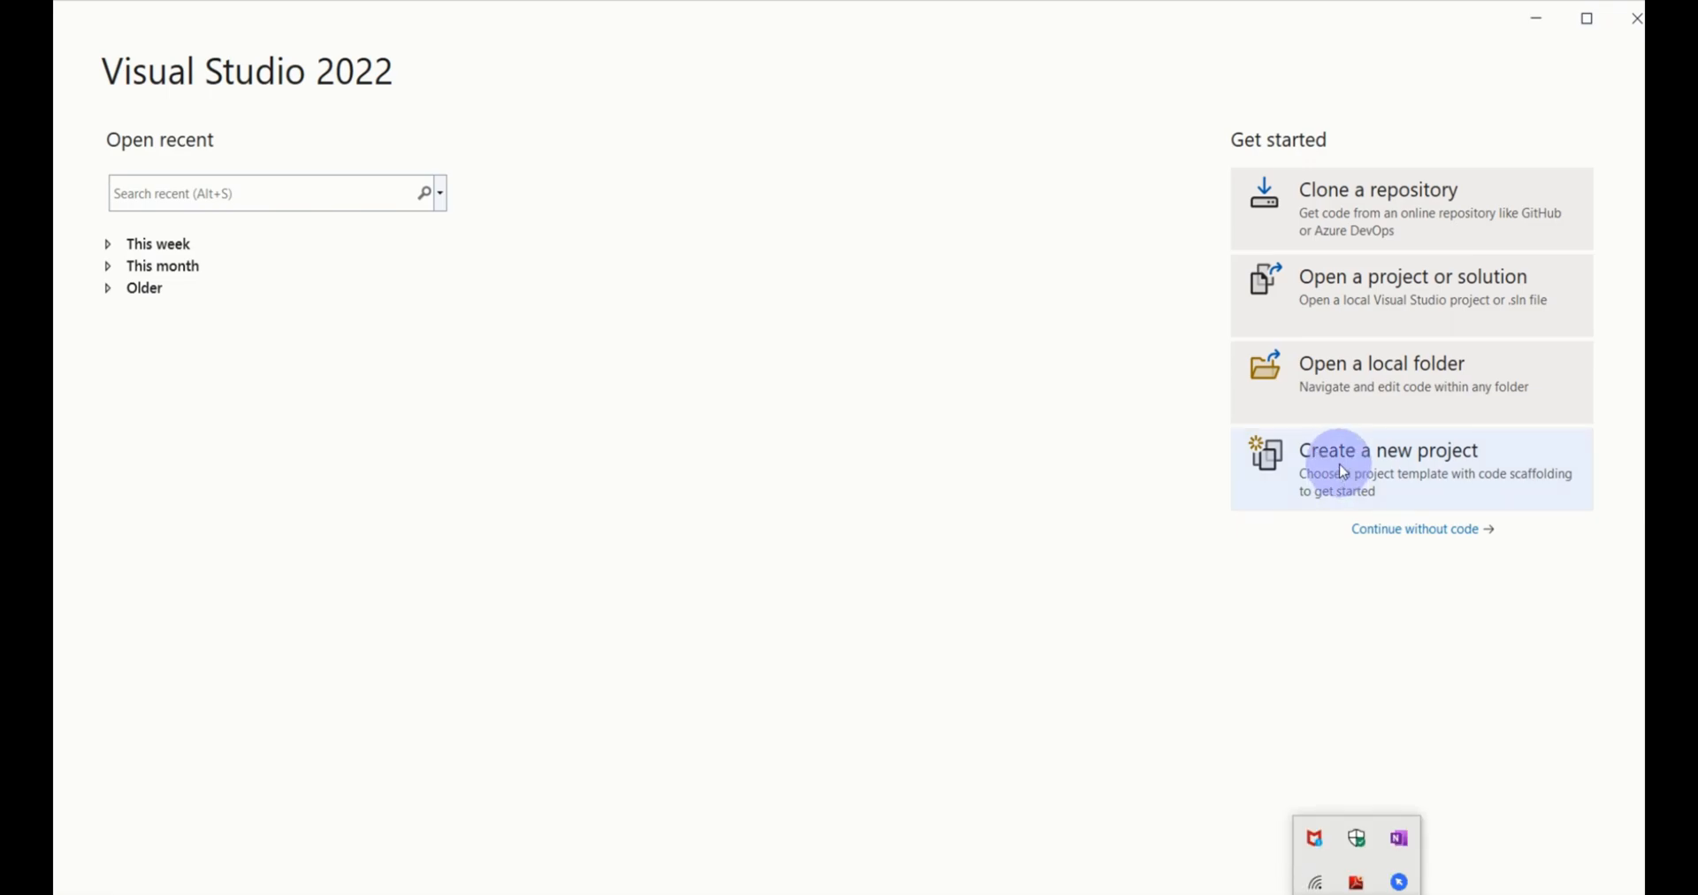
Create a new project from the ASP.NET Core Web App template and name it, reaching Additional information
{"action": "left_click", "coordinate": [1387, 449]}
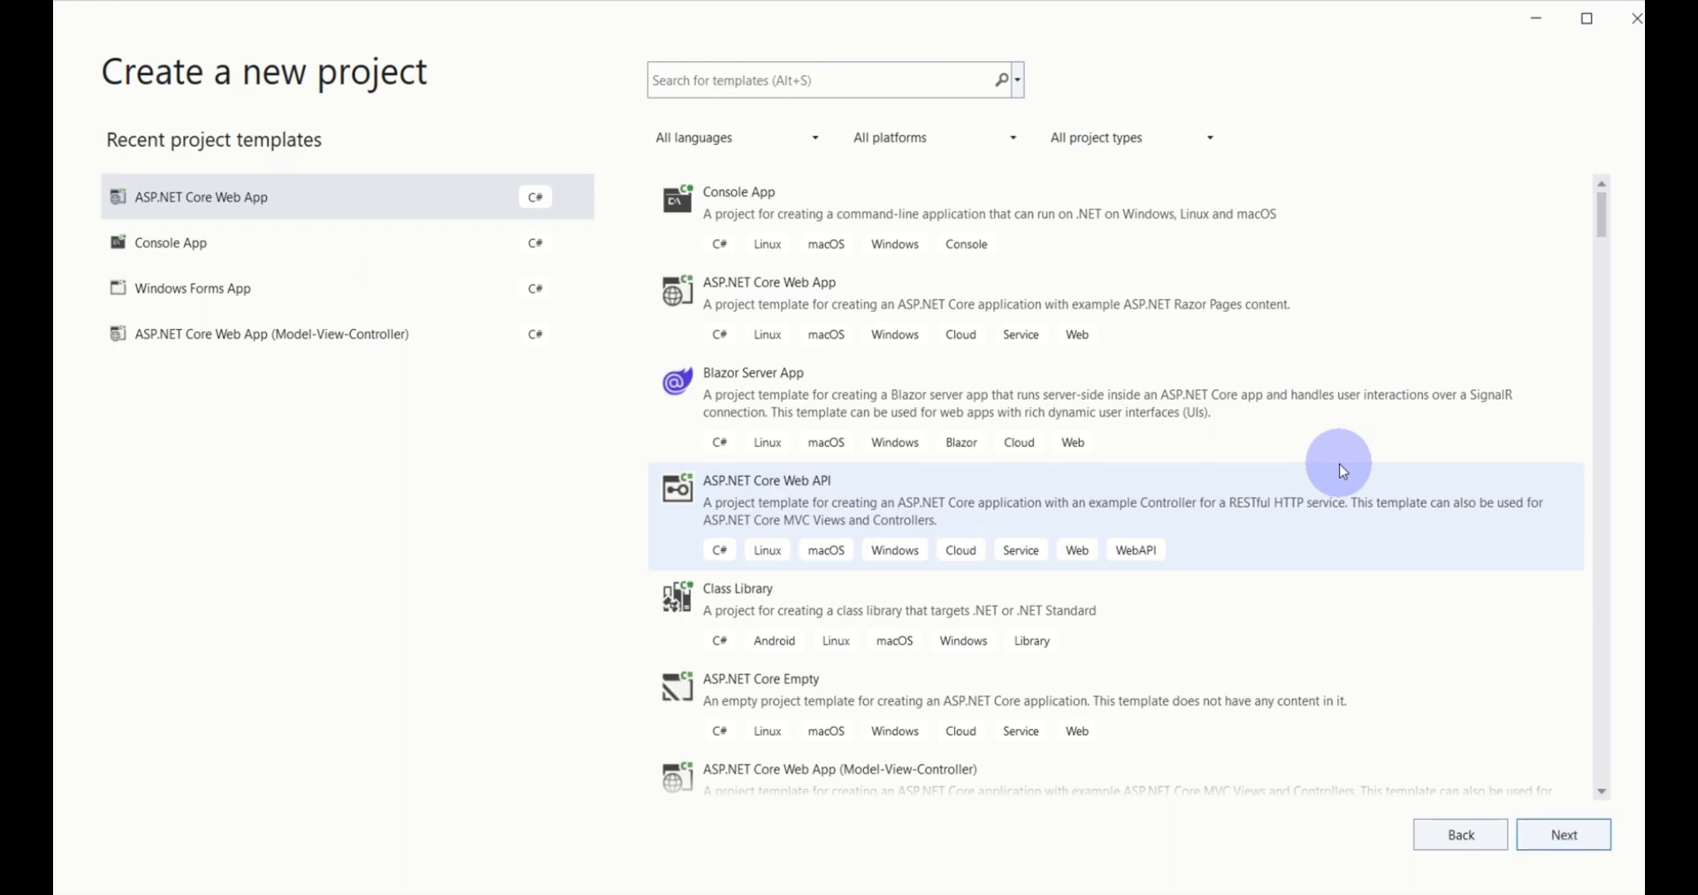
{"action": "mouse_move", "coordinate": [789, 236]}
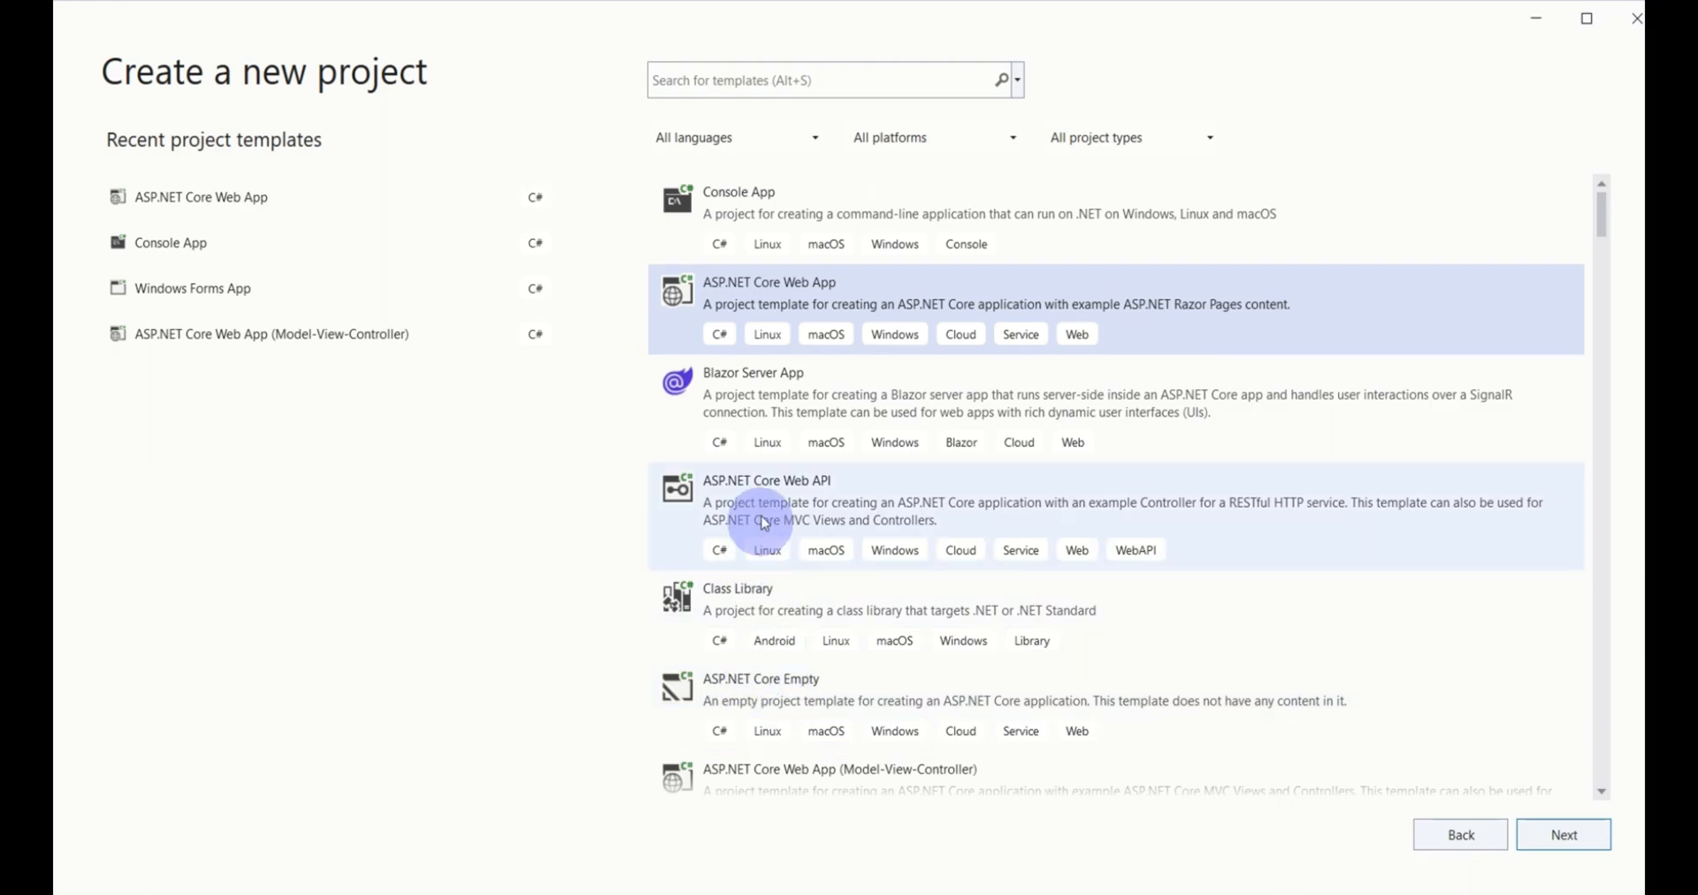
{"action": "mouse_move", "coordinate": [764, 506]}
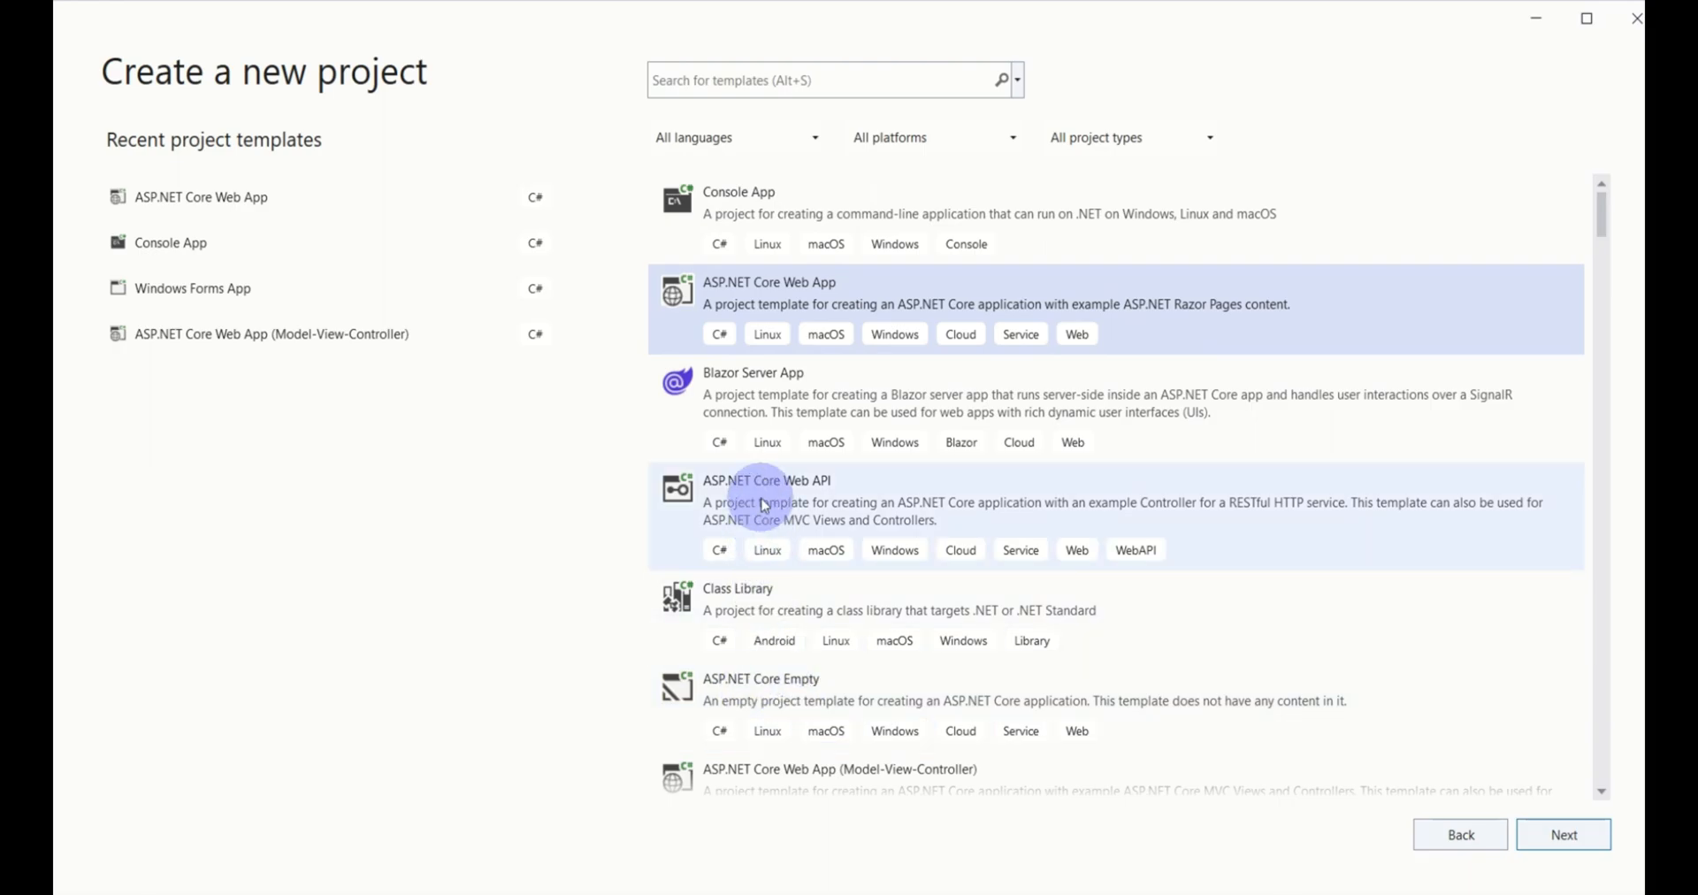
{"action": "scroll", "scroll_direction": "down", "scroll_amount": 3}
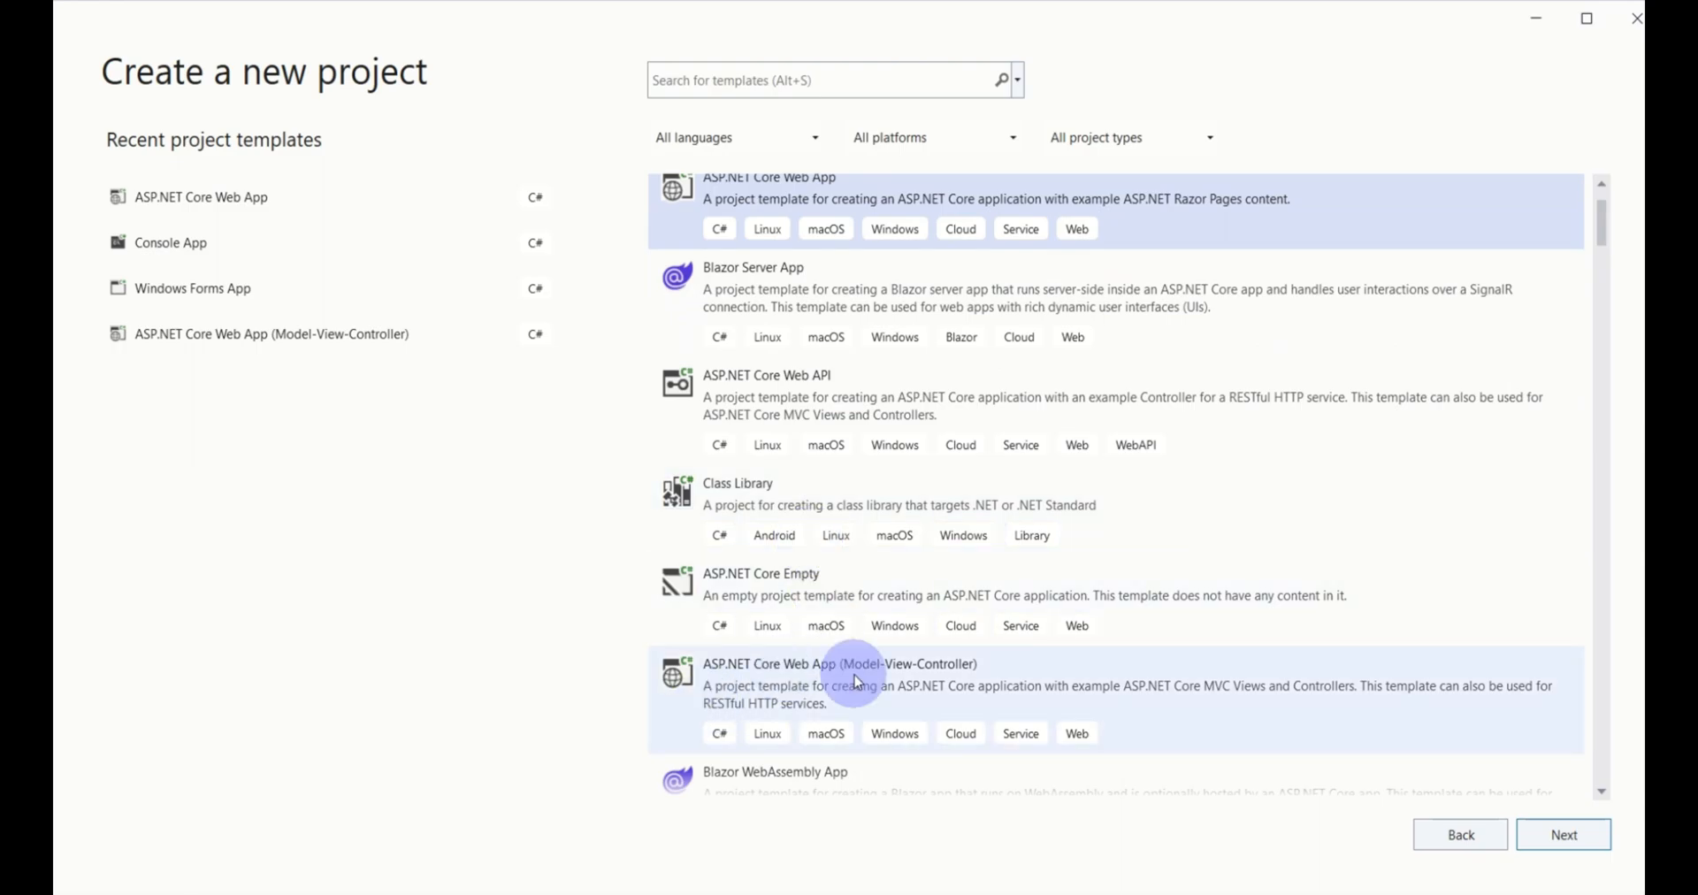
{"action": "scroll", "scroll_direction": "up", "scroll_amount": 3}
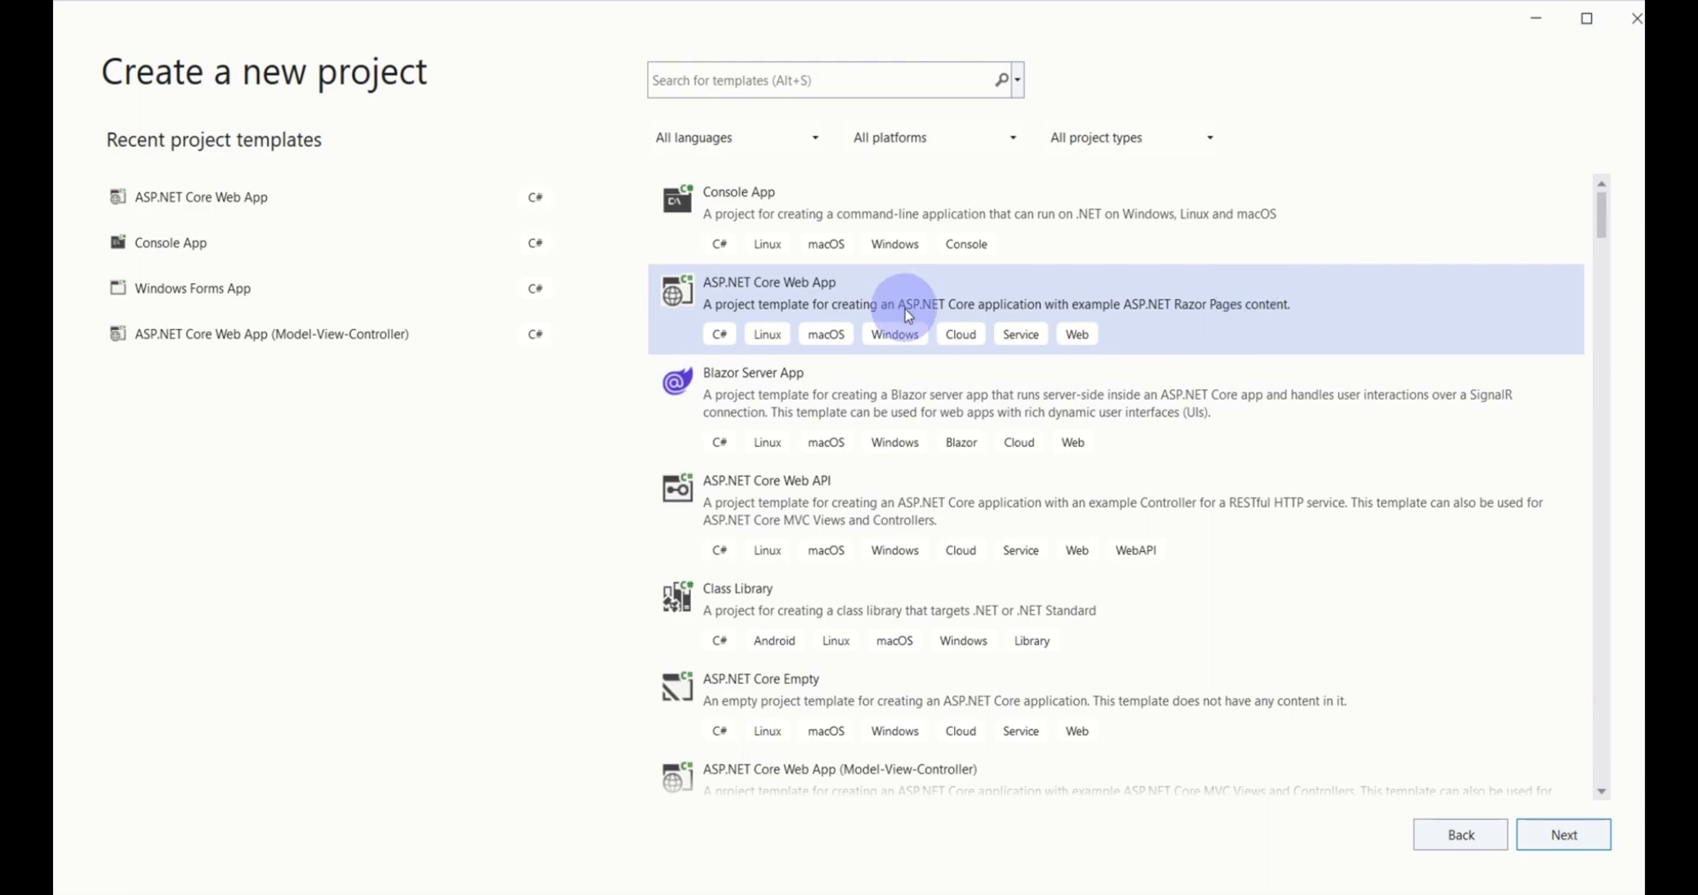
{"action": "mouse_move", "coordinate": [1562, 835]}
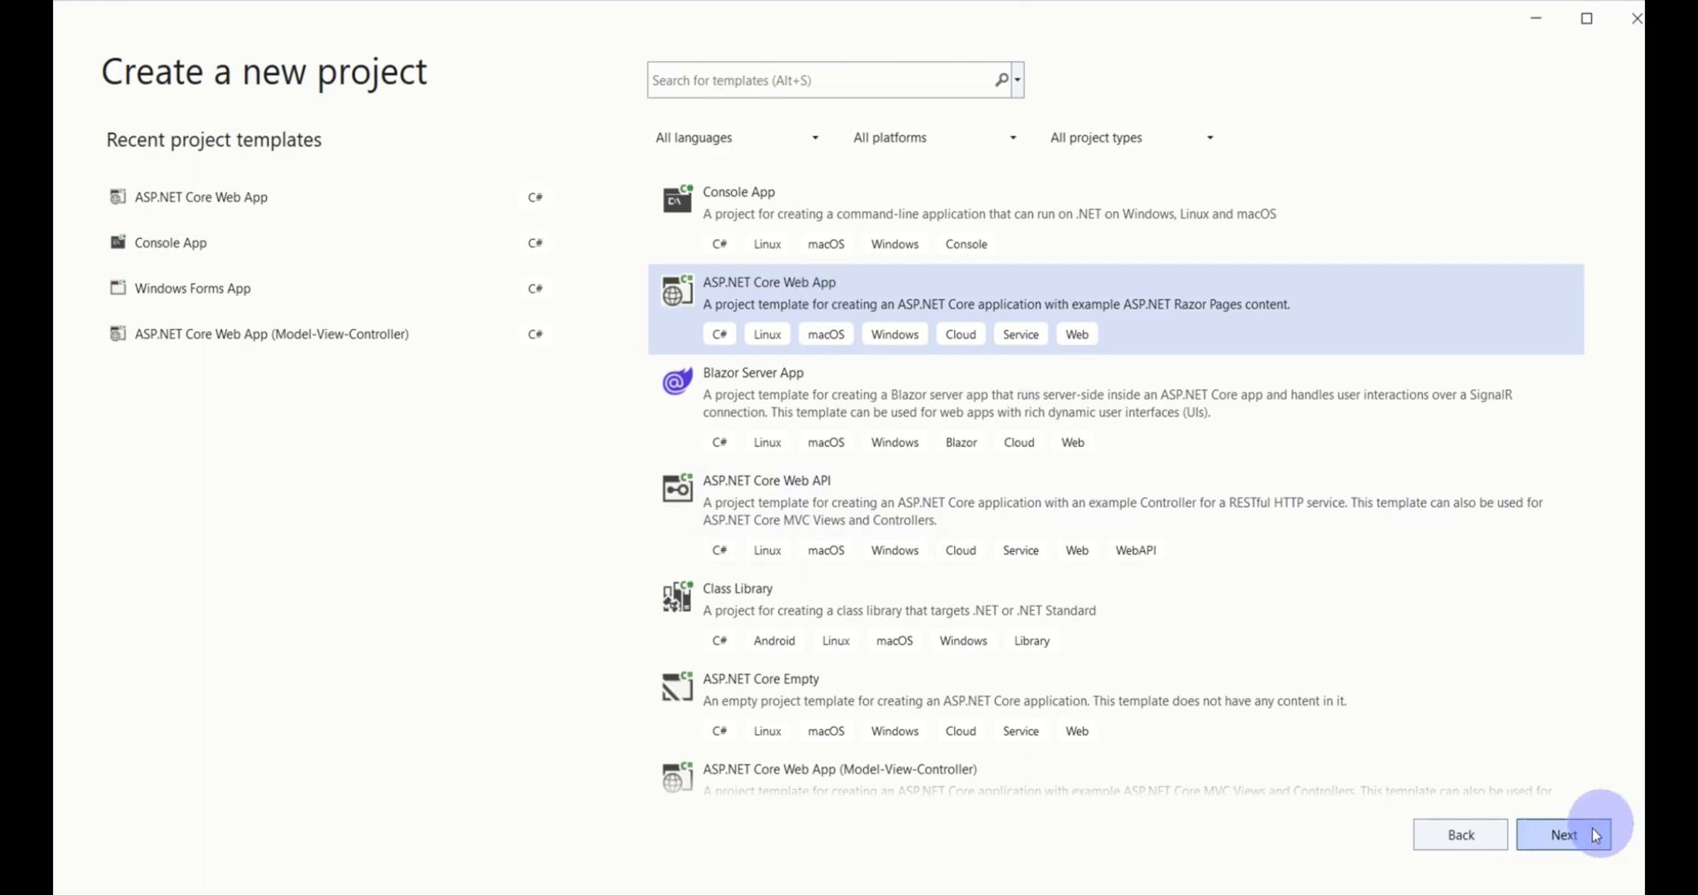
{"action": "left_click", "coordinate": [1562, 835]}
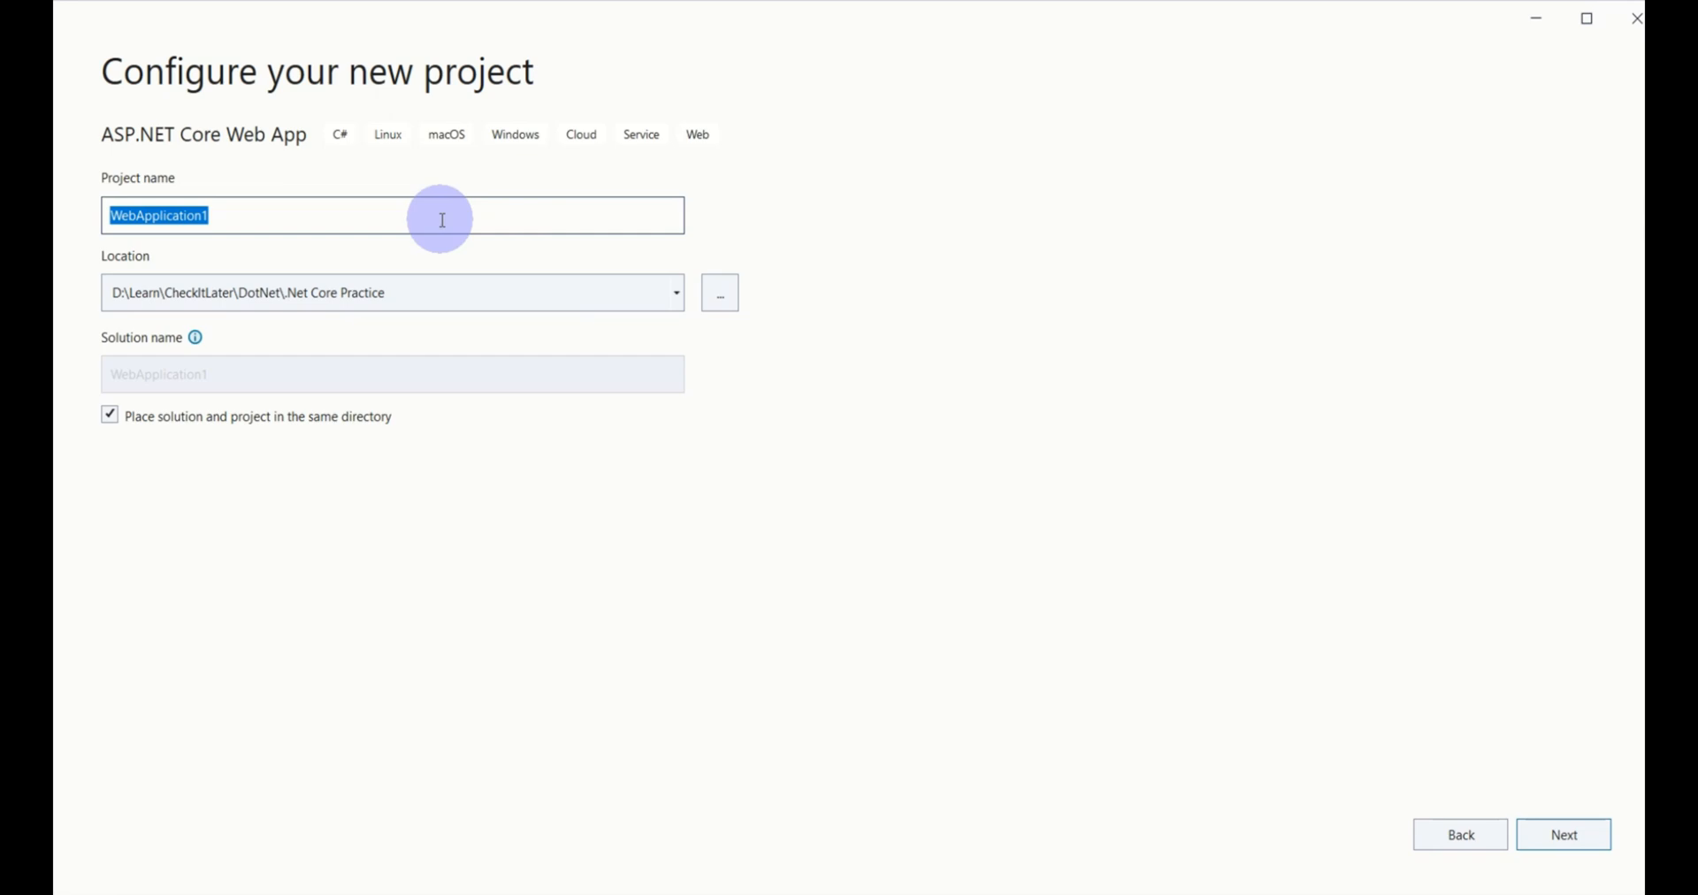
{"action": "left_click", "coordinate": [1562, 835]}
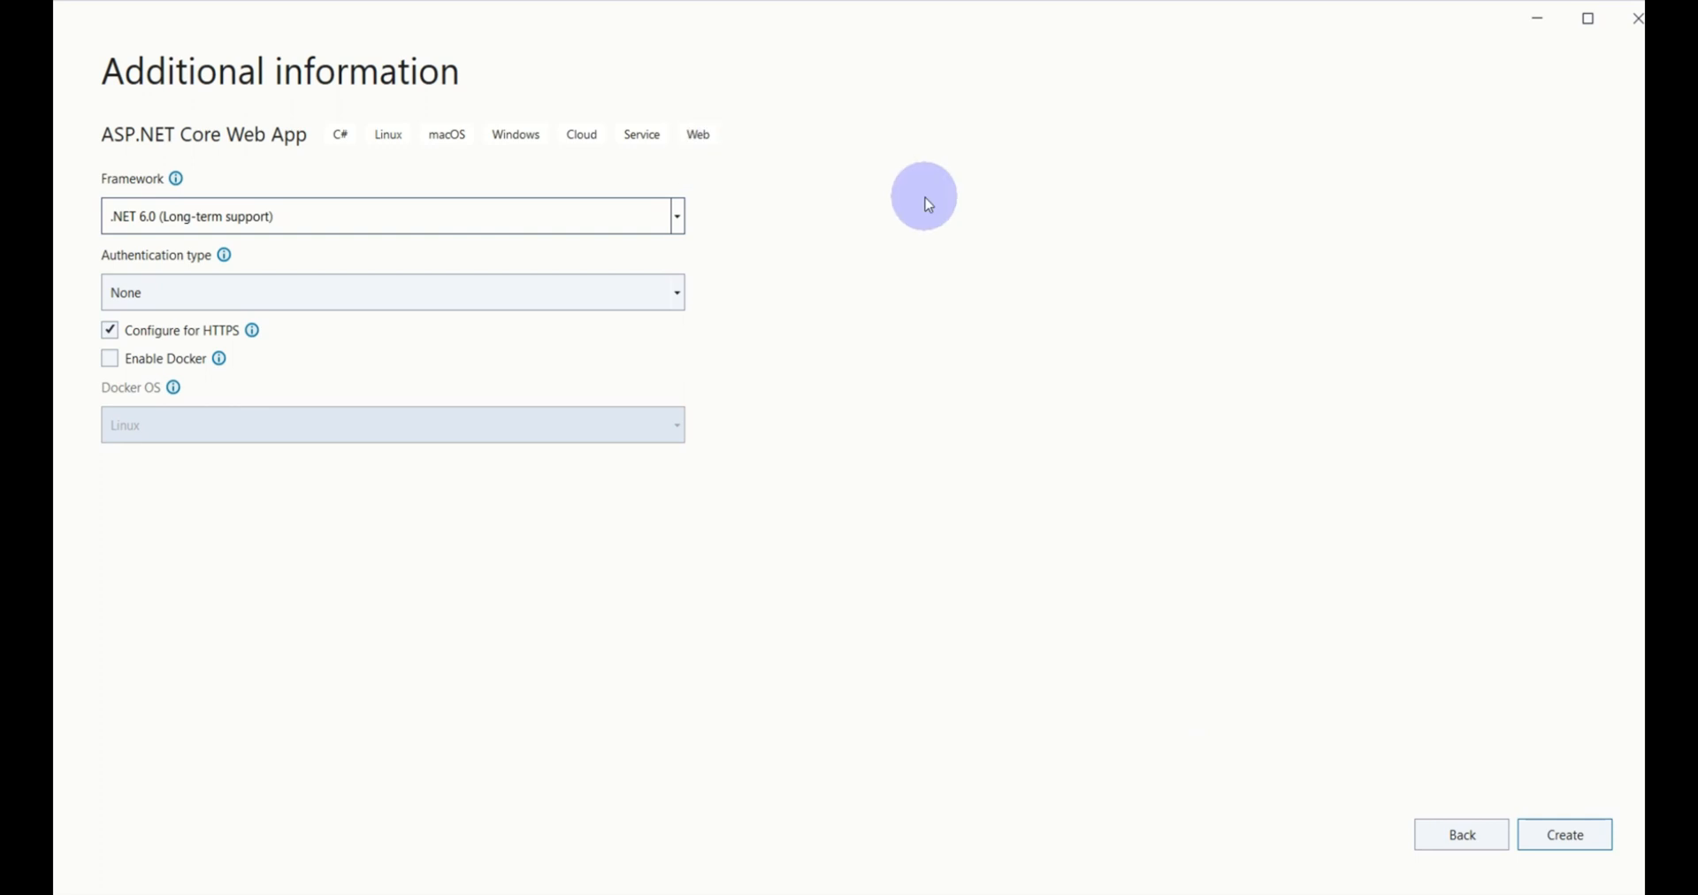
{"action": "mouse_move", "coordinate": [112, 191]}
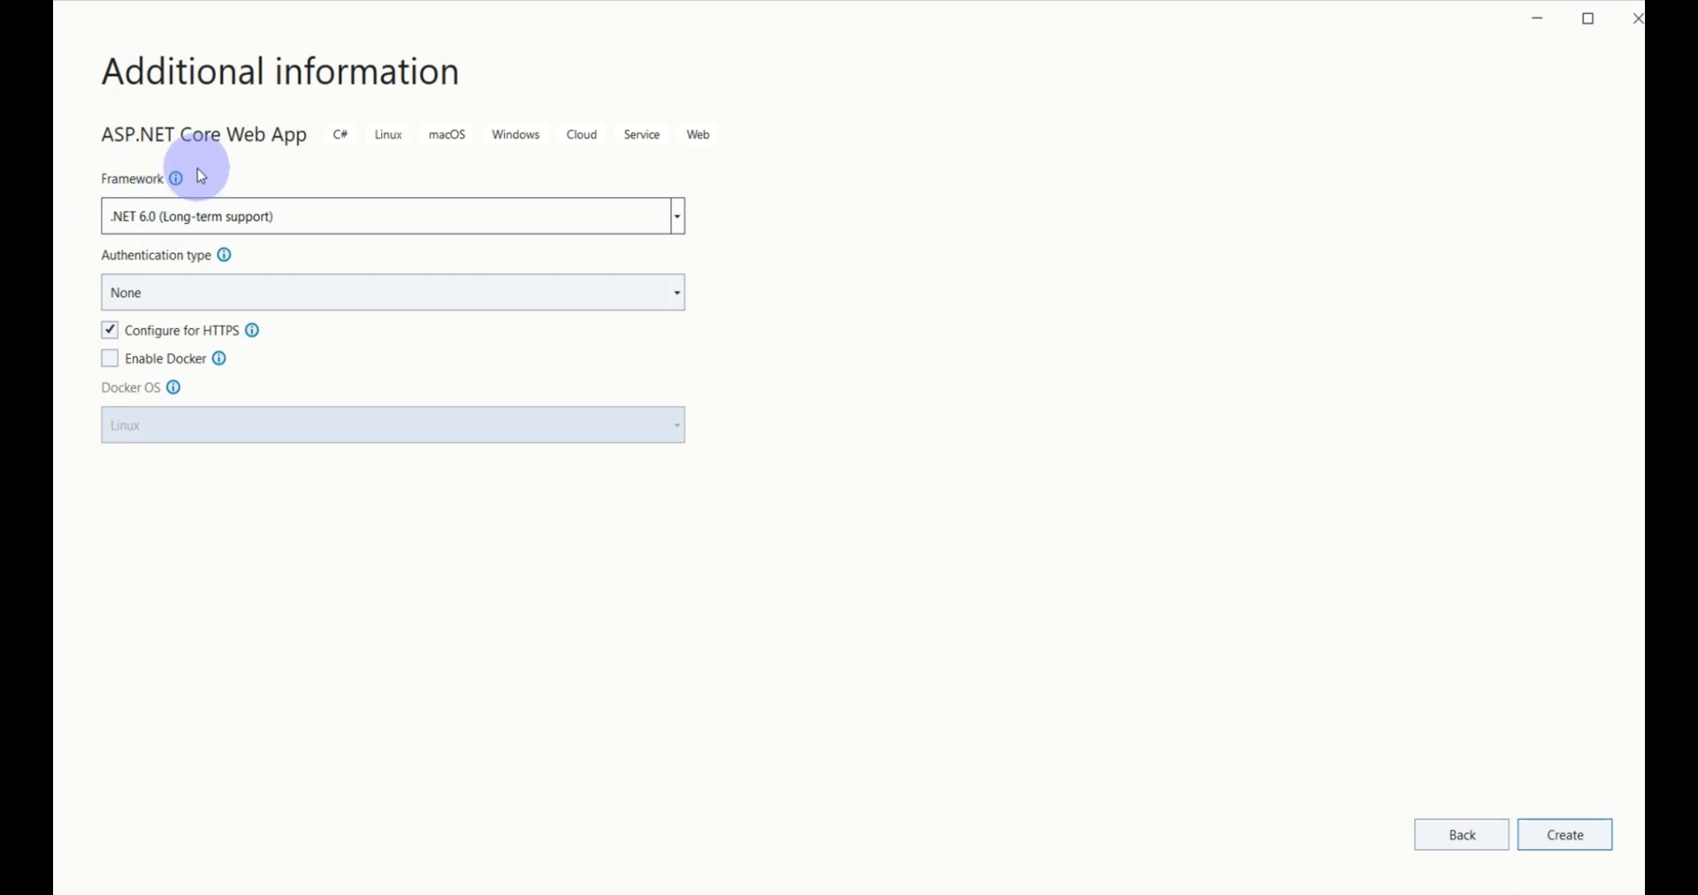
{"action": "left_click", "coordinate": [675, 215]}
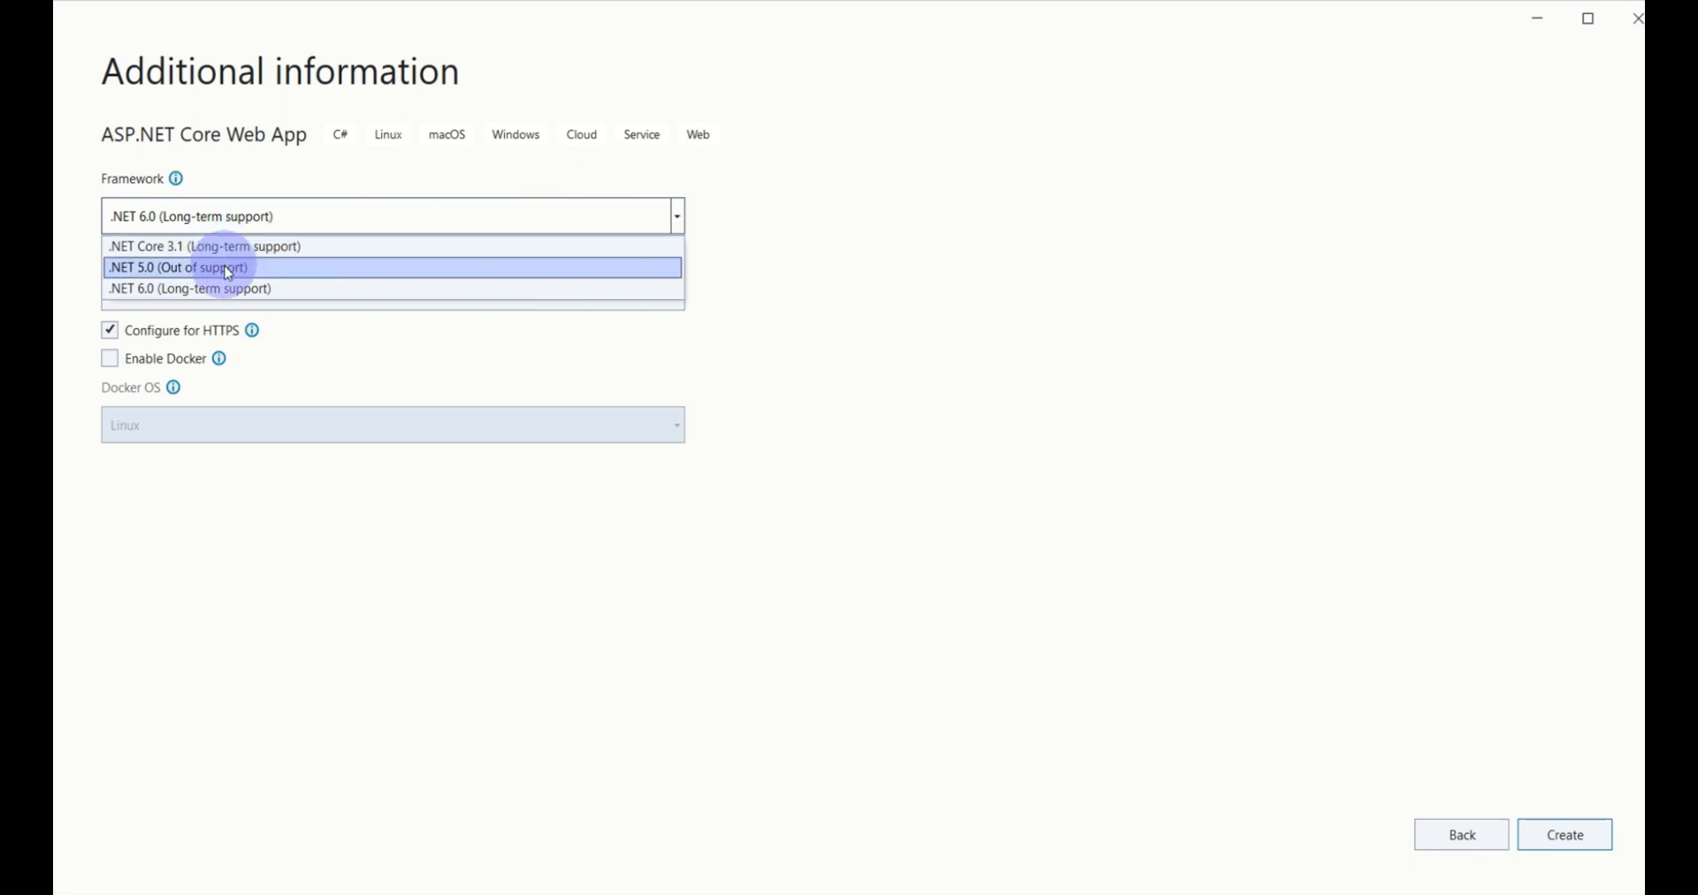
{"action": "mouse_move", "coordinate": [219, 288]}
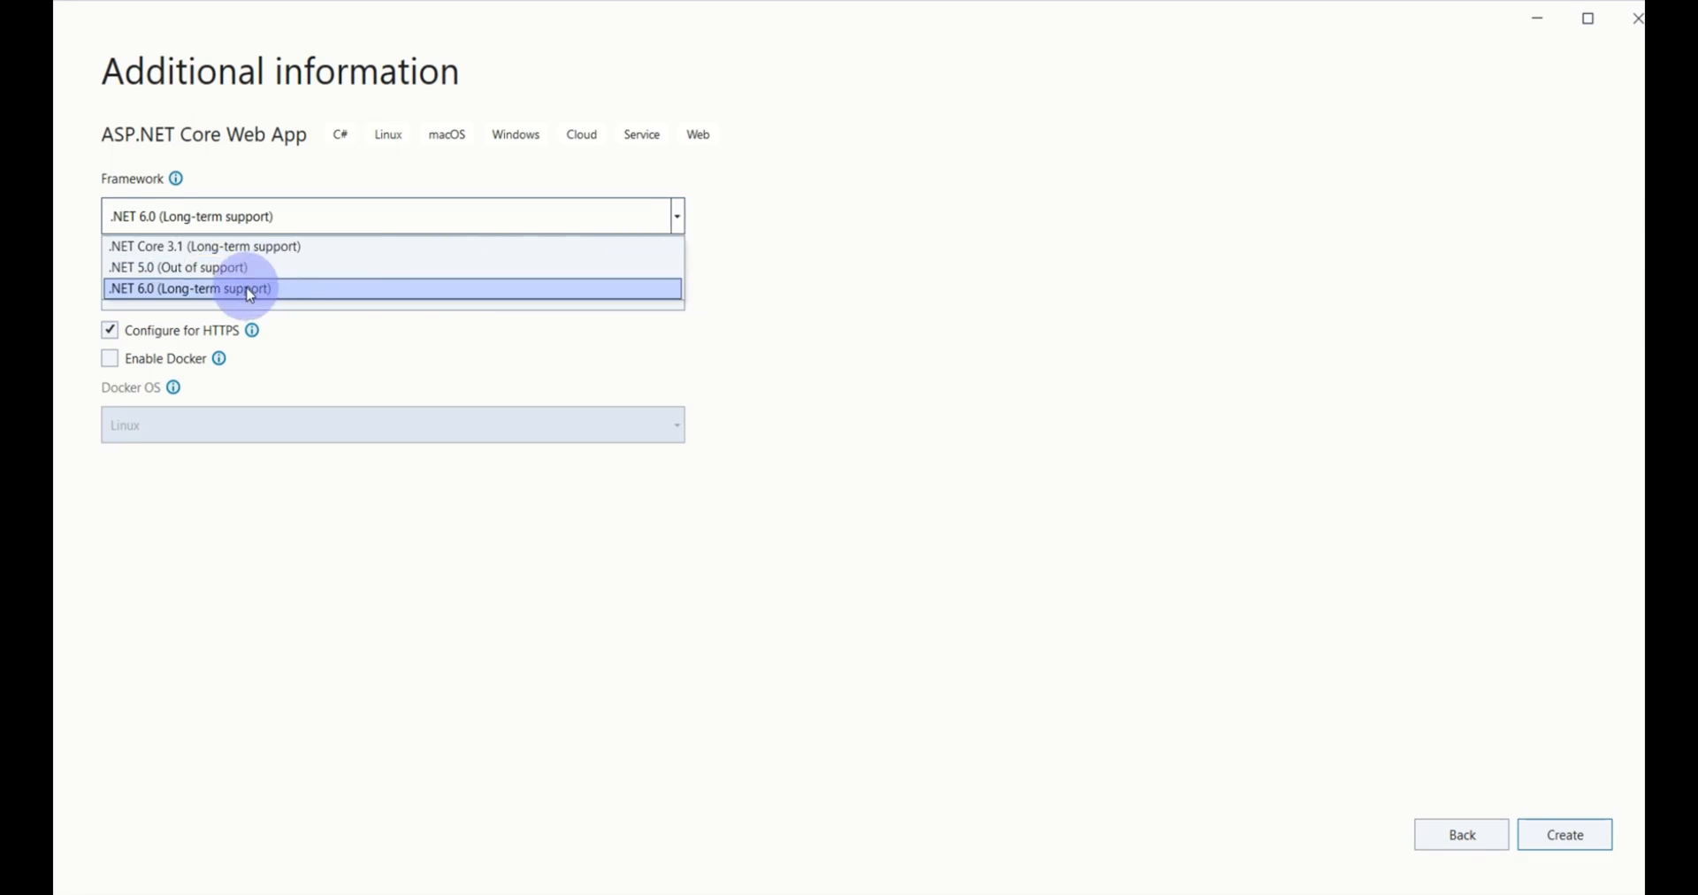
{"action": "left_click", "coordinate": [247, 288]}
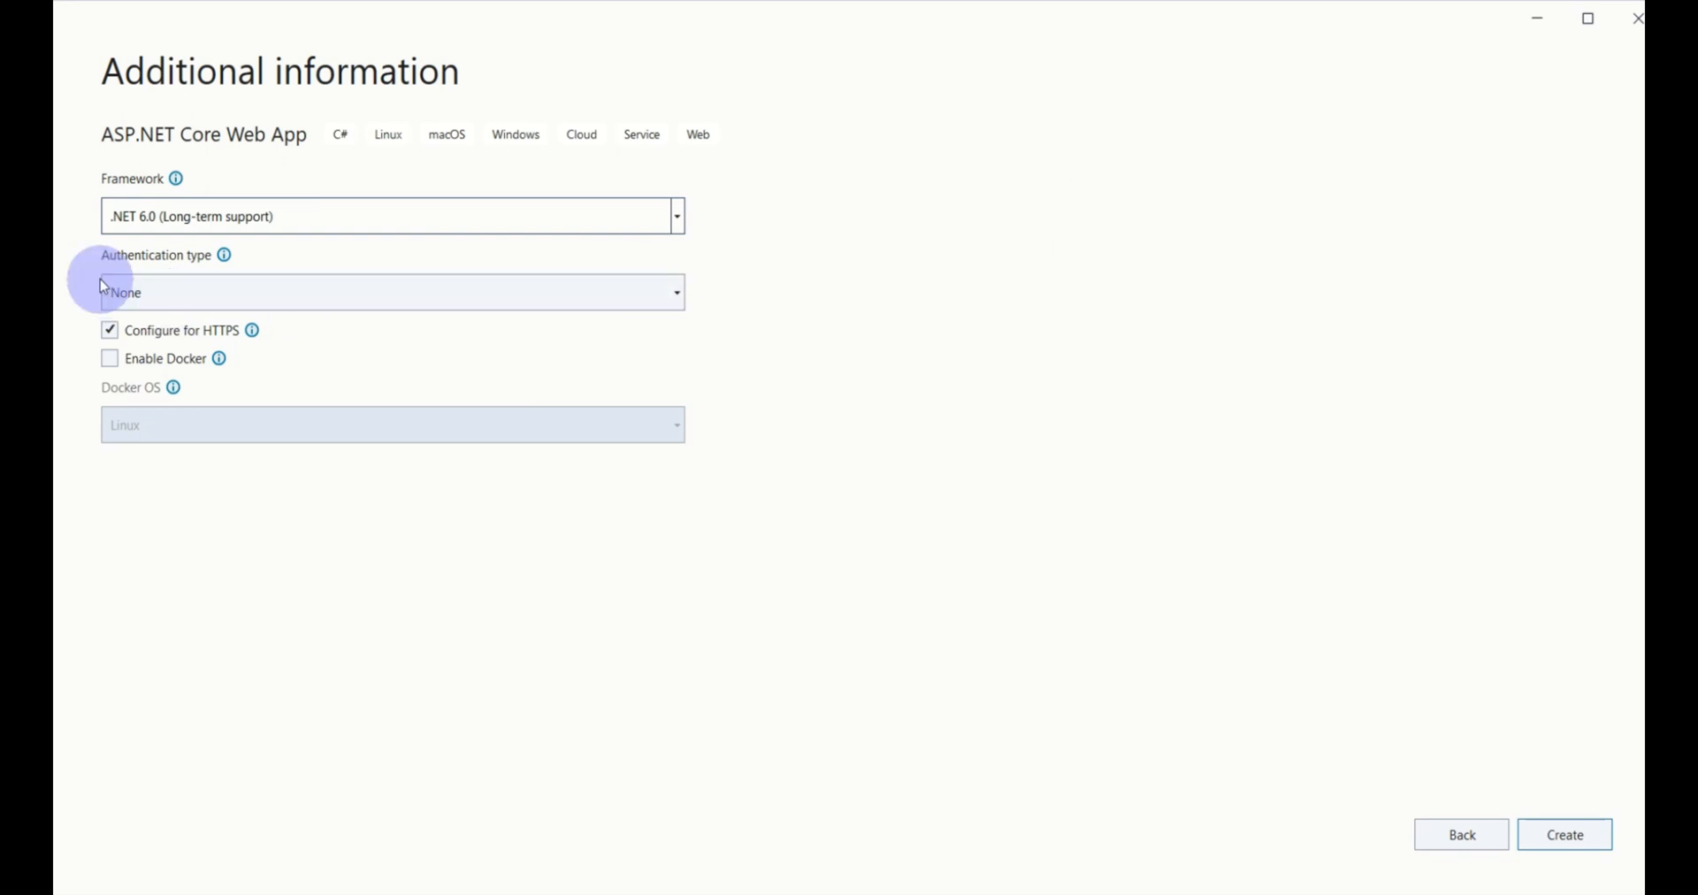
{"action": "mouse_move", "coordinate": [253, 278]}
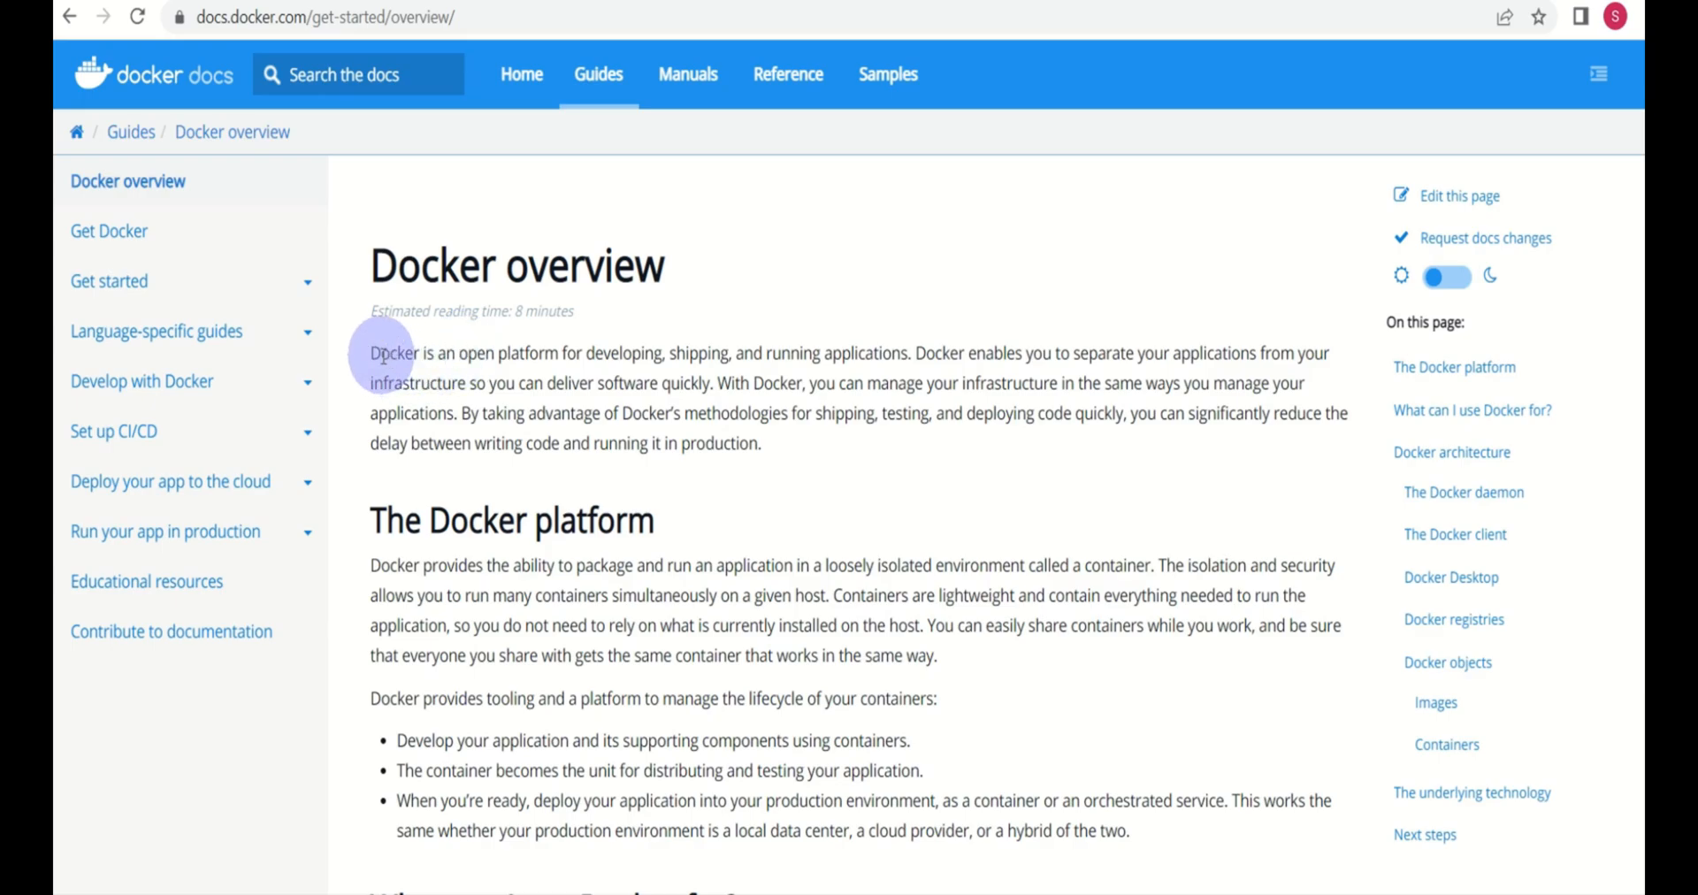
Navigate to docs.docker.com/get-started/overview and read the Docker overview
{"action": "left_click_drag", "start_coordinate": [369, 352], "coordinate": [1175, 352]}
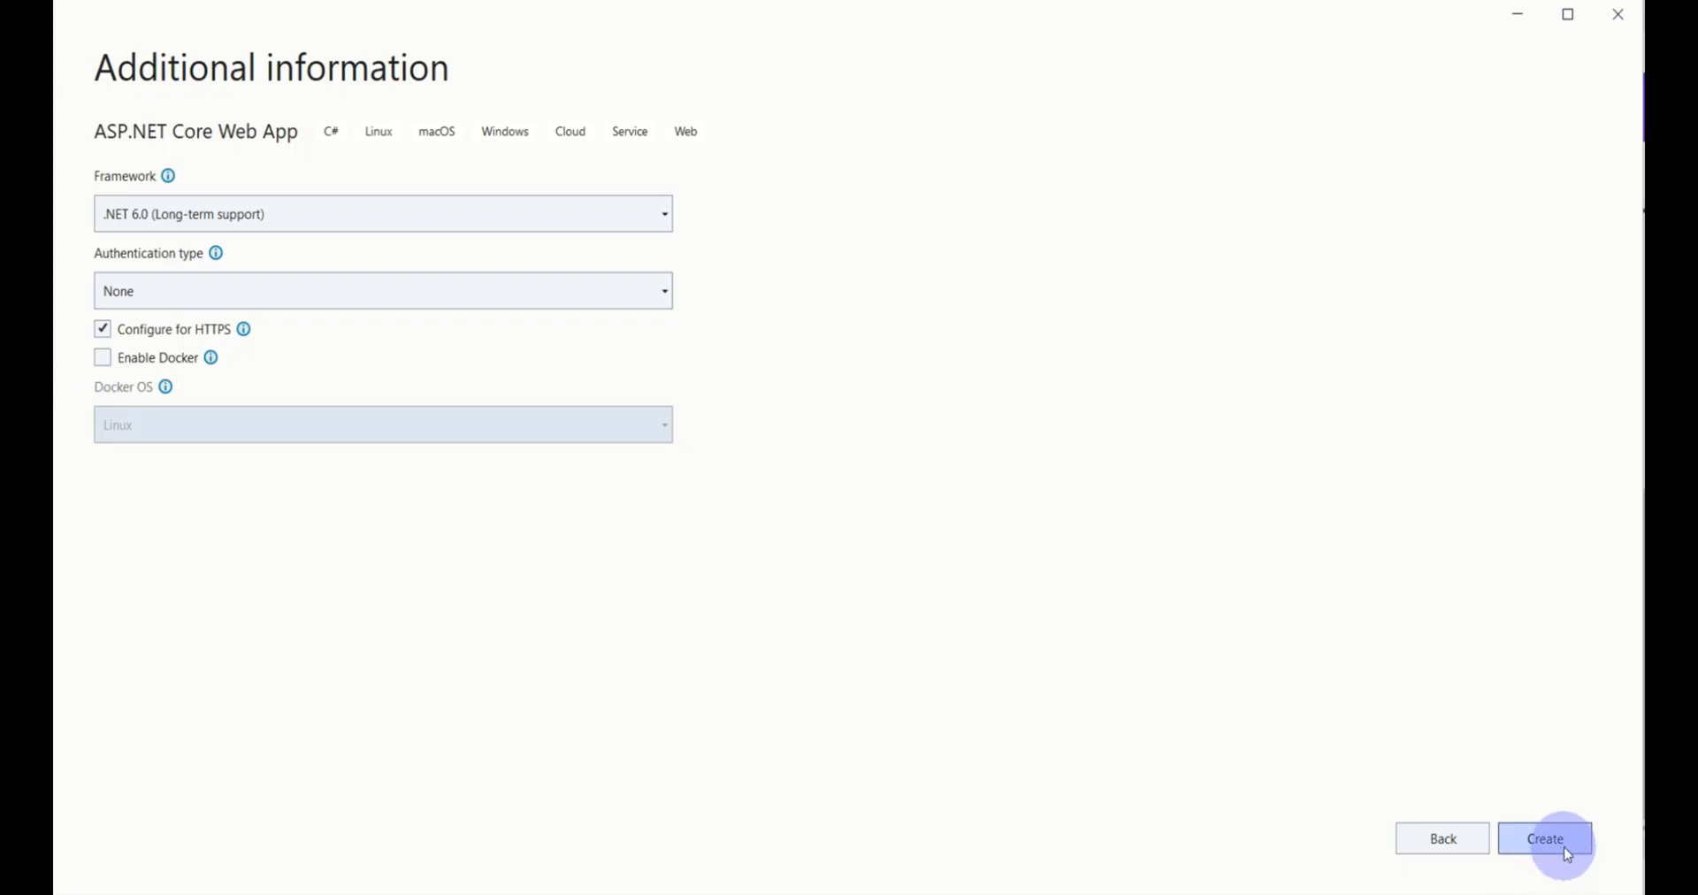
Create the CoolAsp.NetCoreApp project on .NET 6.0 with HTTPS enabled
{"action": "left_click", "coordinate": [1544, 838]}
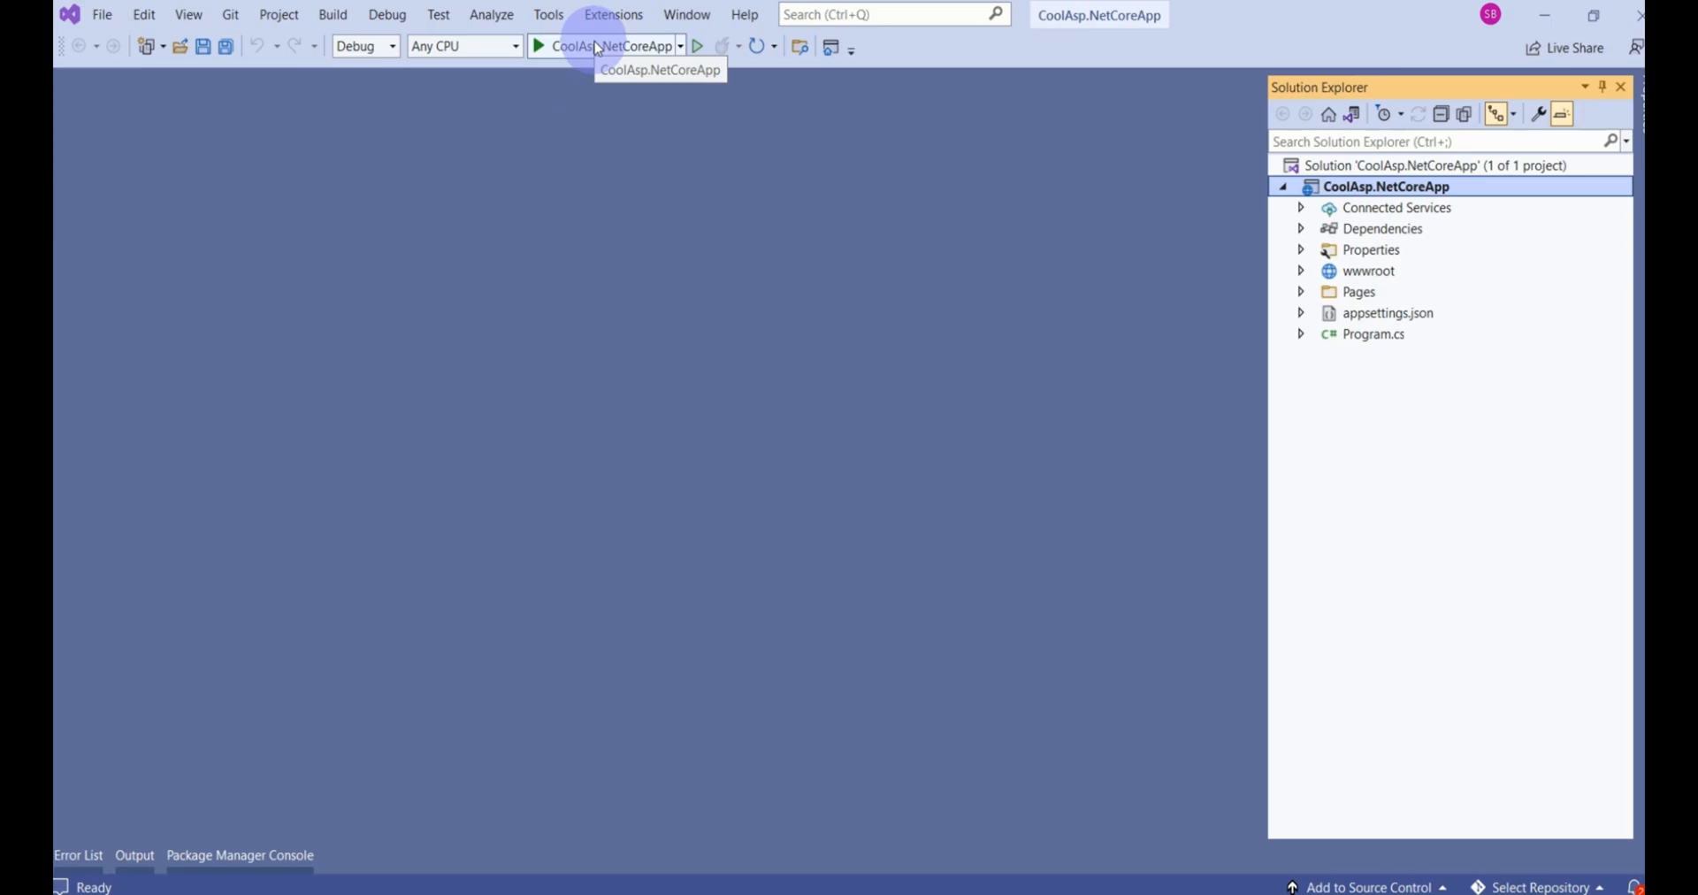
Run CoolAsp.NetCoreApp to its Welcome page, then show its Privacy Policy page
{"action": "left_click", "coordinate": [538, 46]}
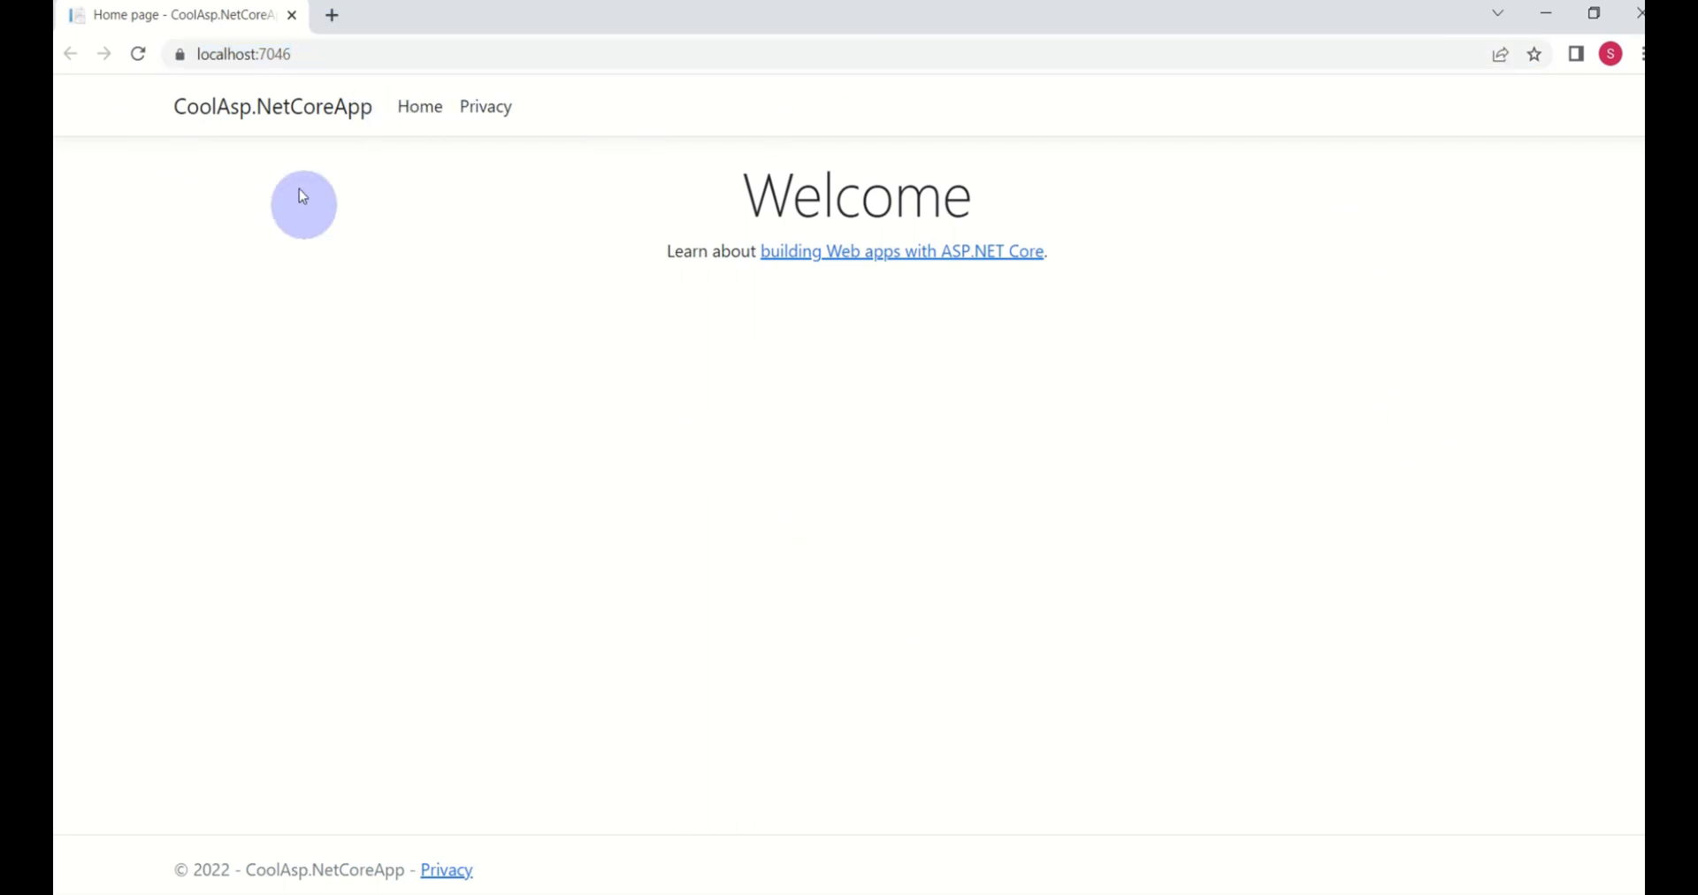
{"action": "mouse_move", "coordinate": [418, 107]}
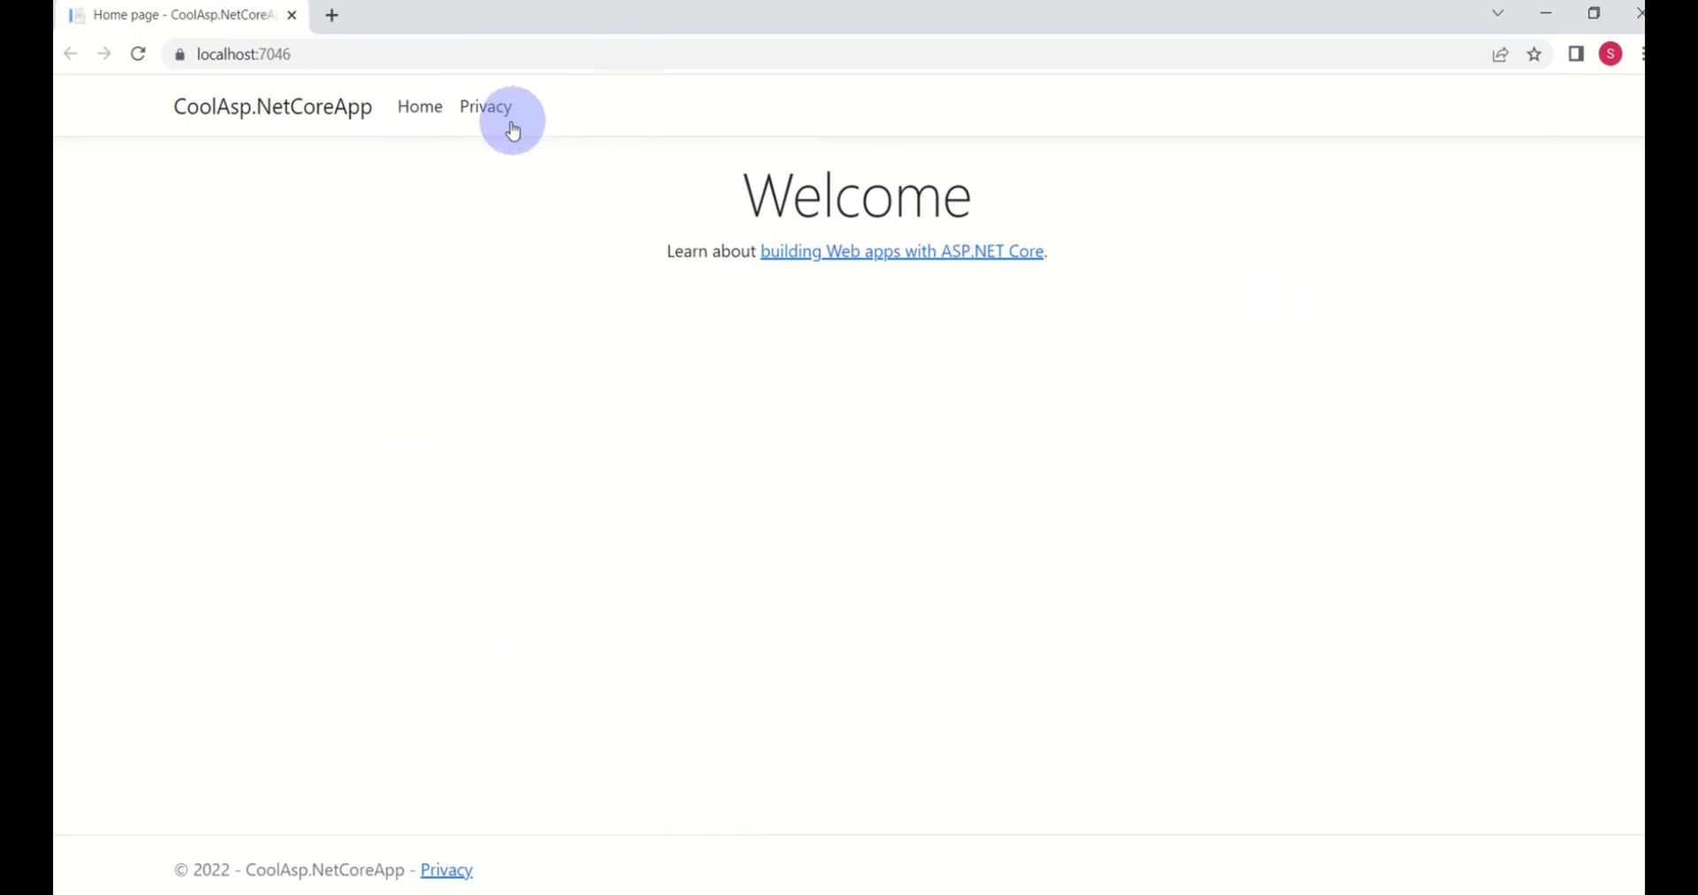
{"action": "left_click", "coordinate": [484, 106]}
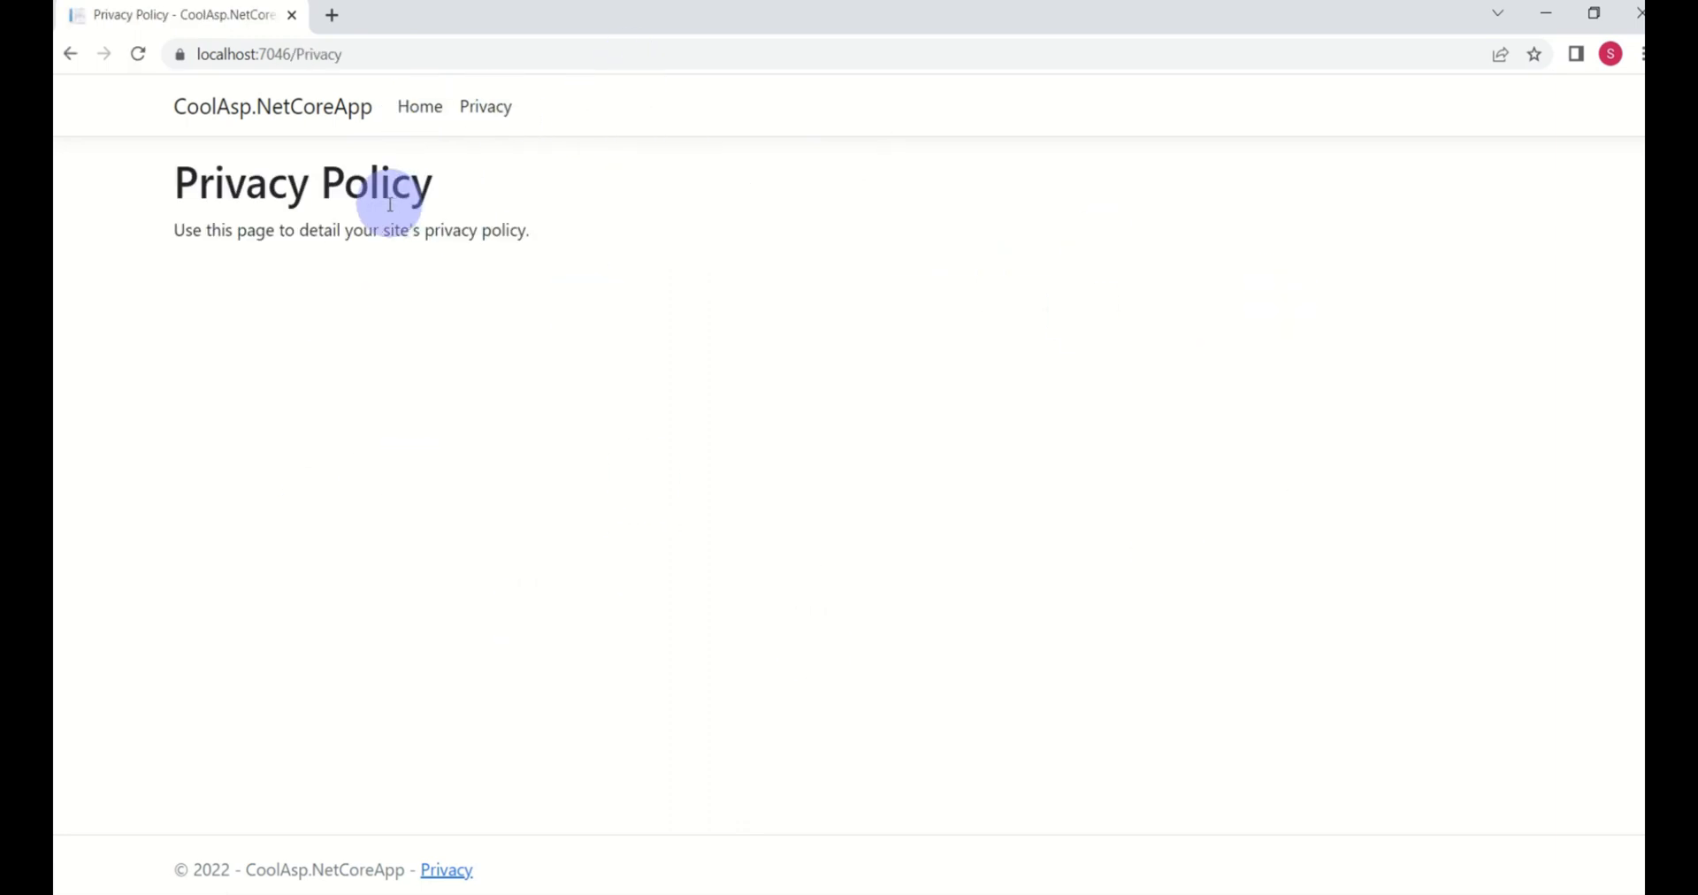